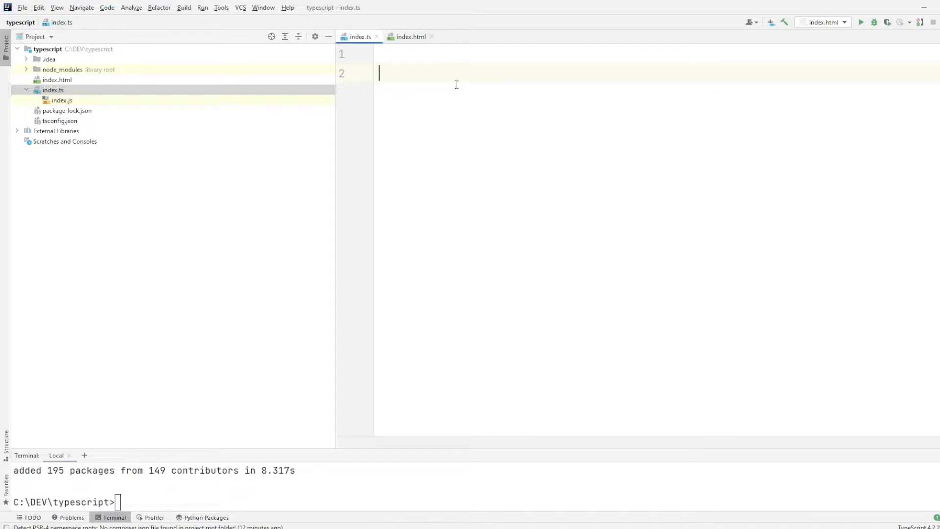
text(// define a constant for the print item)
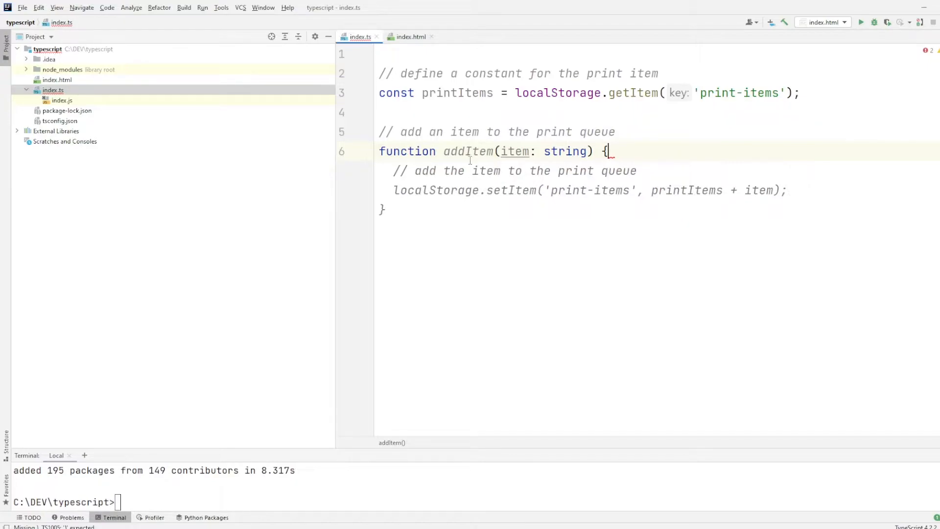
mouse_move(490, 199)
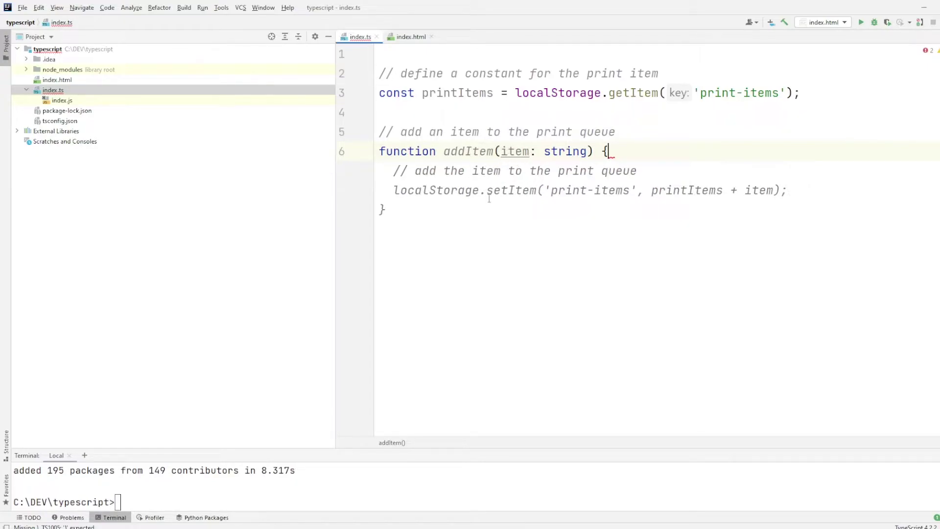
scroll(down, 3)
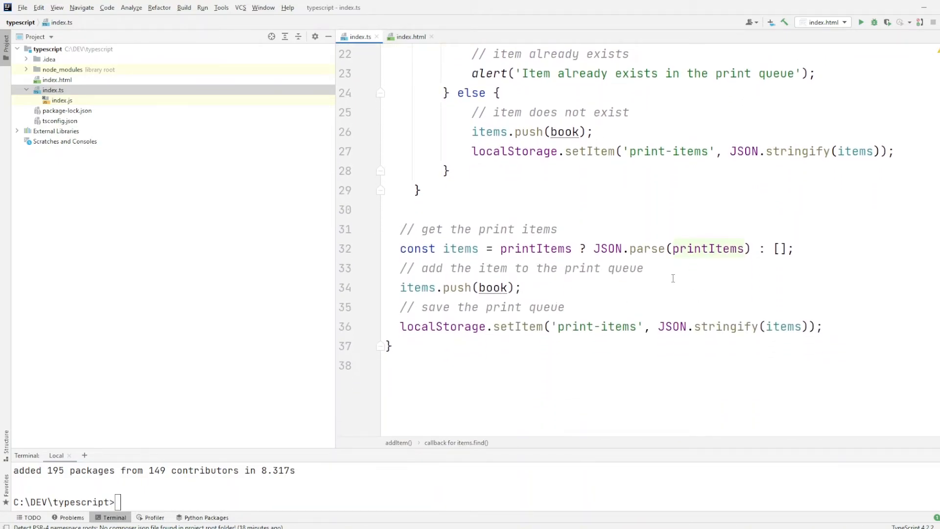